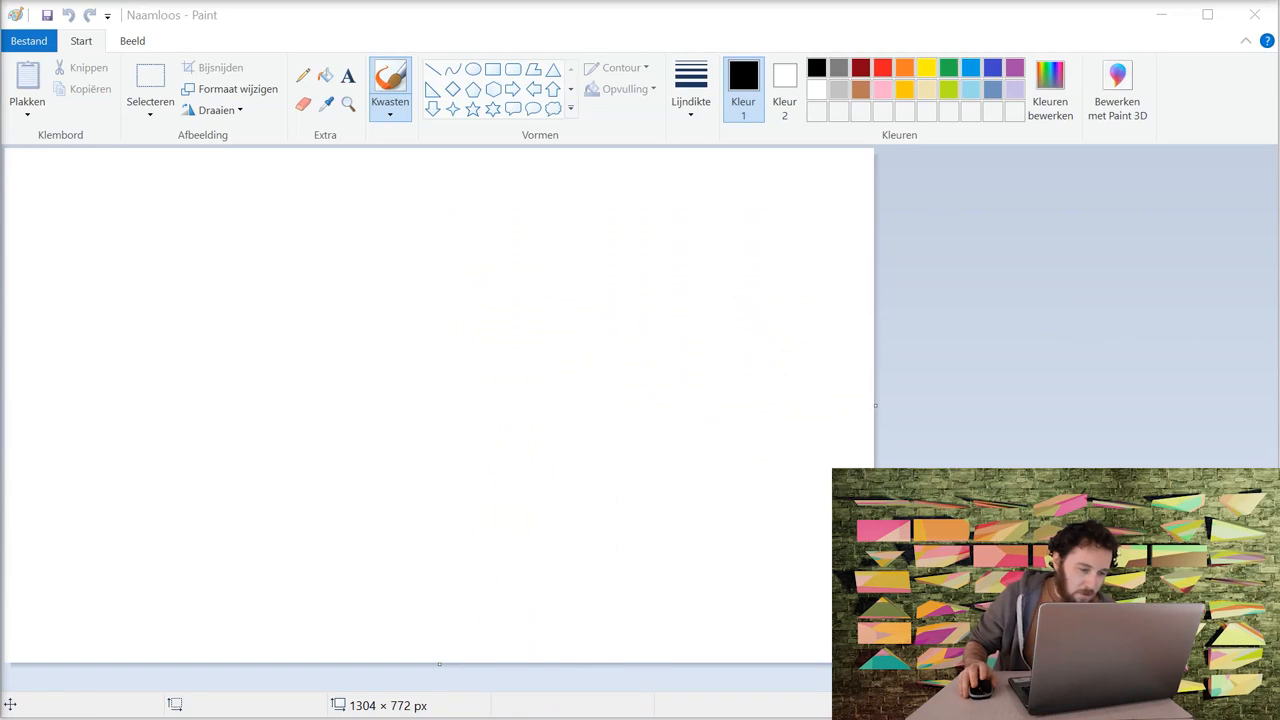
pyautogui.moveTo(1096, 448)
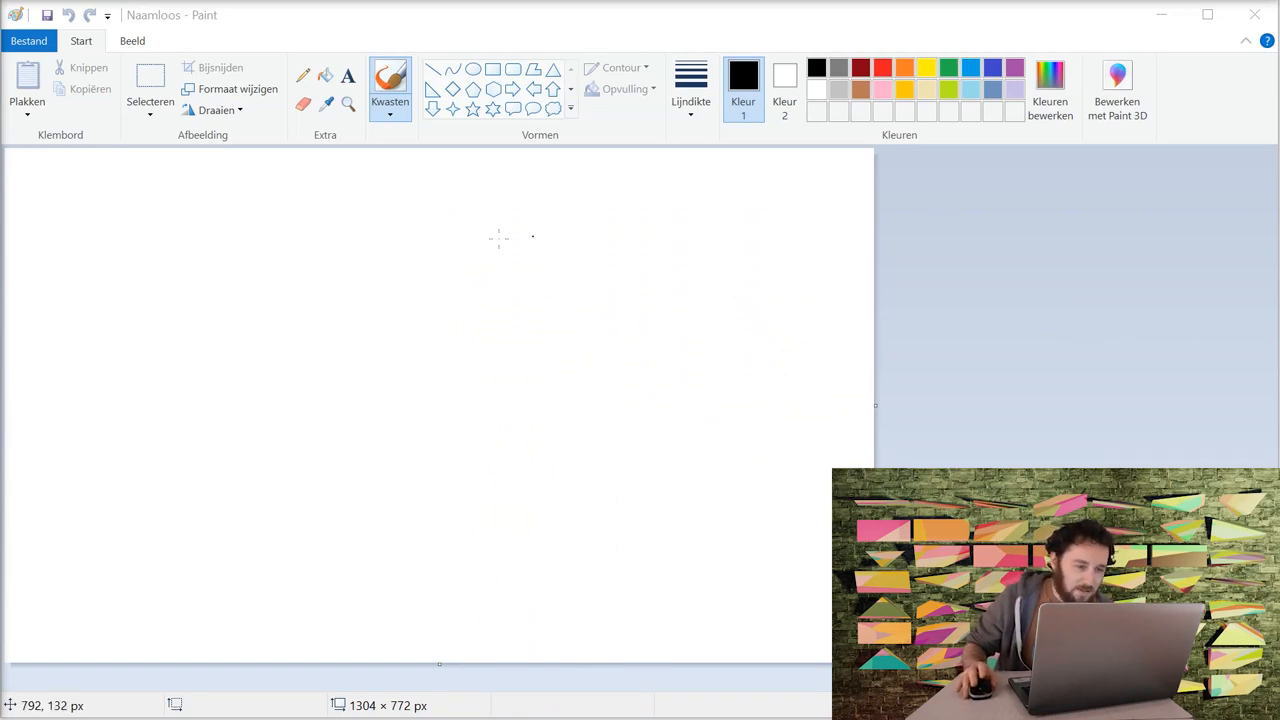
pyautogui.moveTo(480, 512)
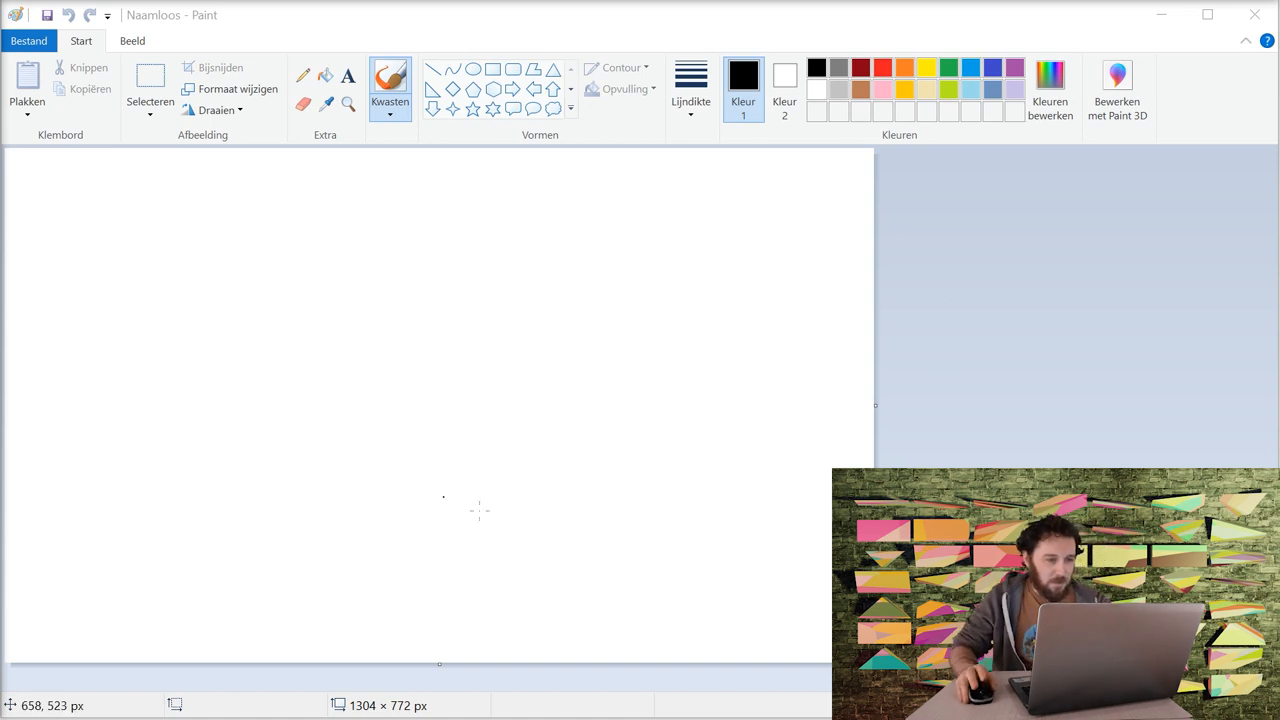
pyautogui.moveTo(976, 364)
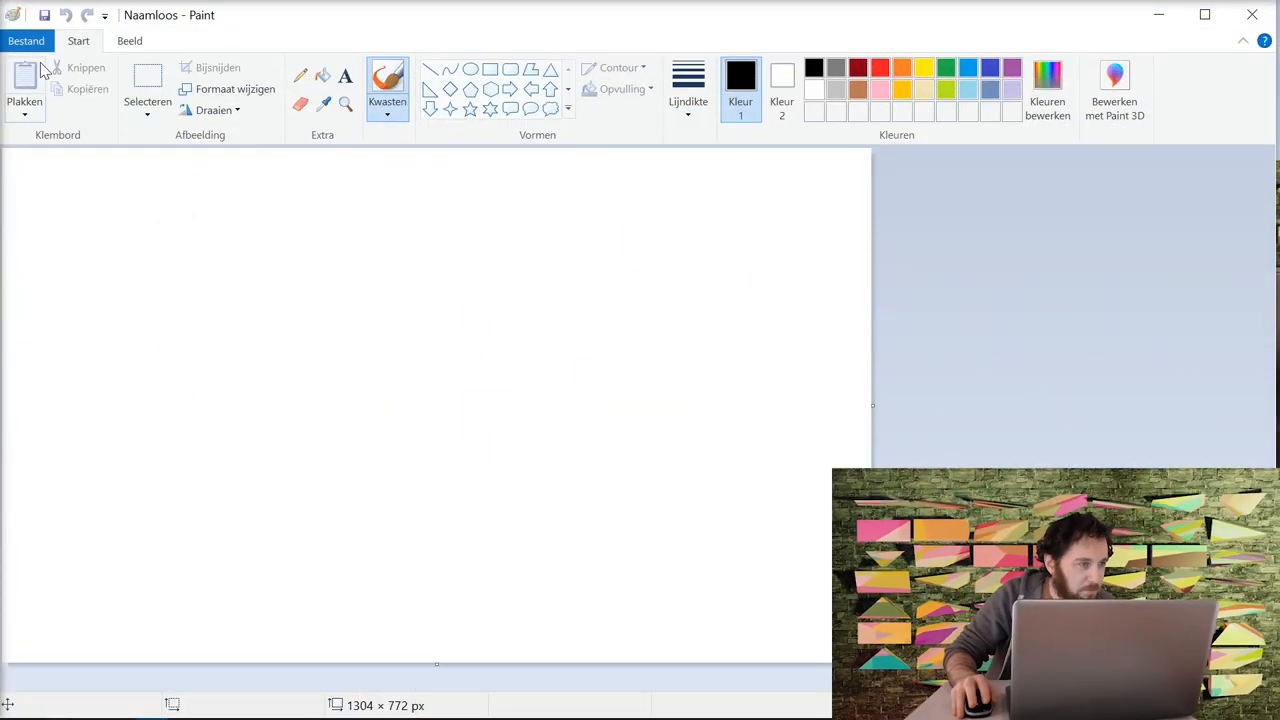
# - Open pizza.png from the Paint Tutorial folder via File > Open
pyautogui.click(26, 40)
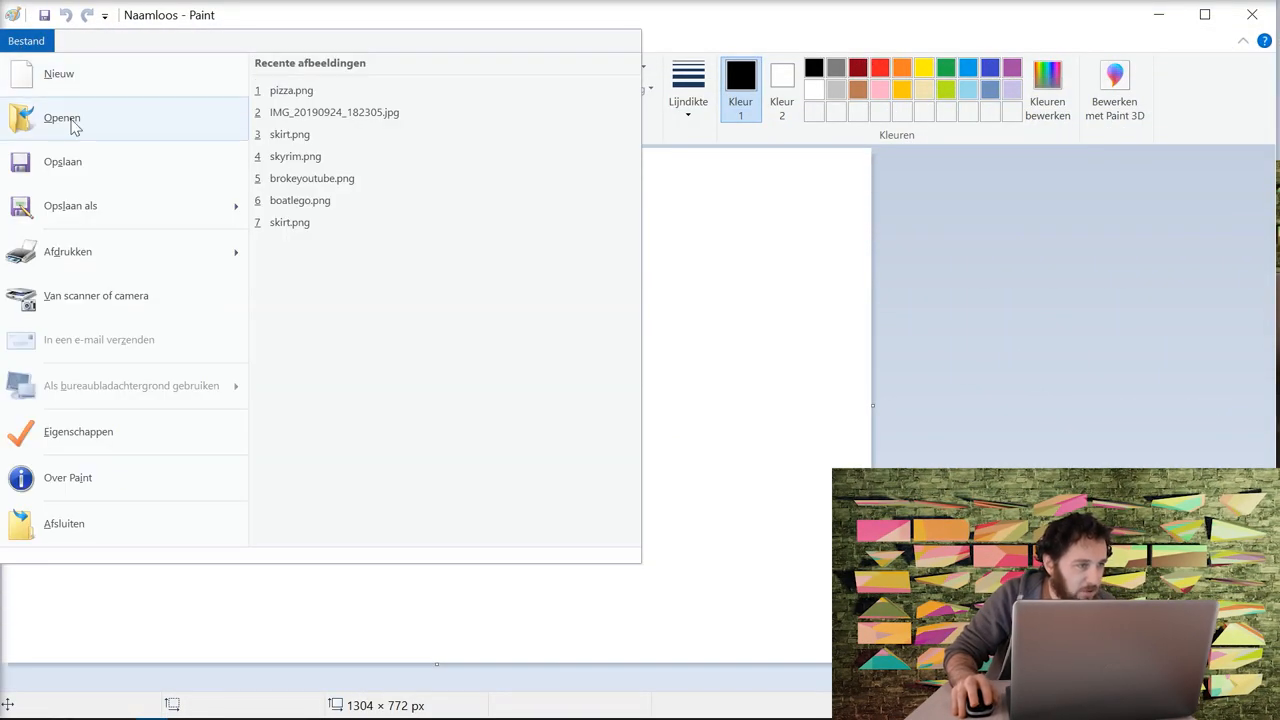
pyautogui.click(62, 120)
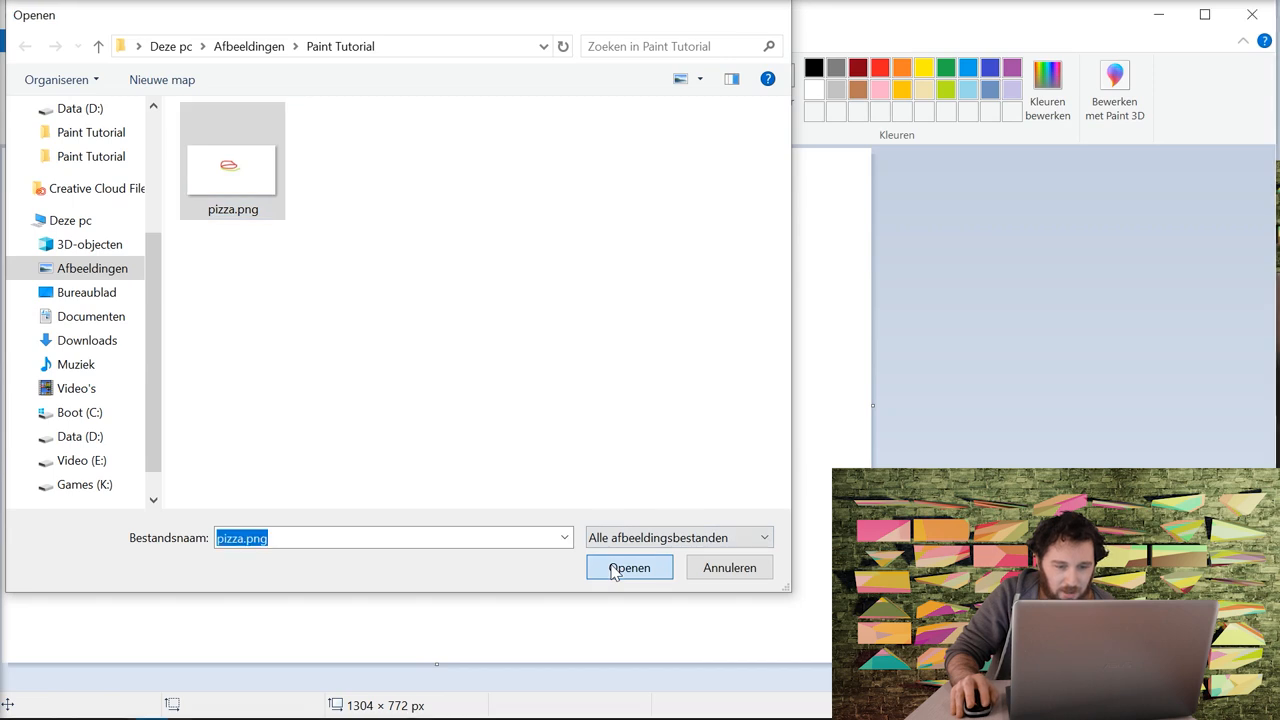
pyautogui.click(628, 568)
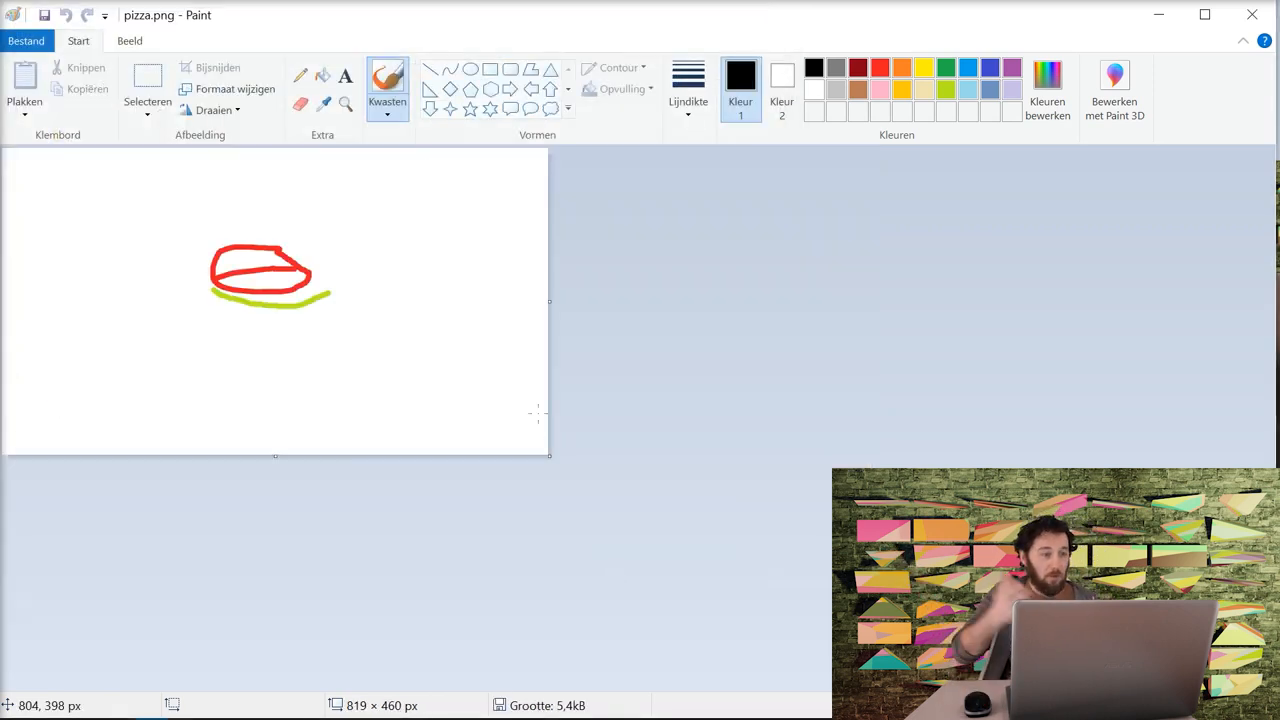